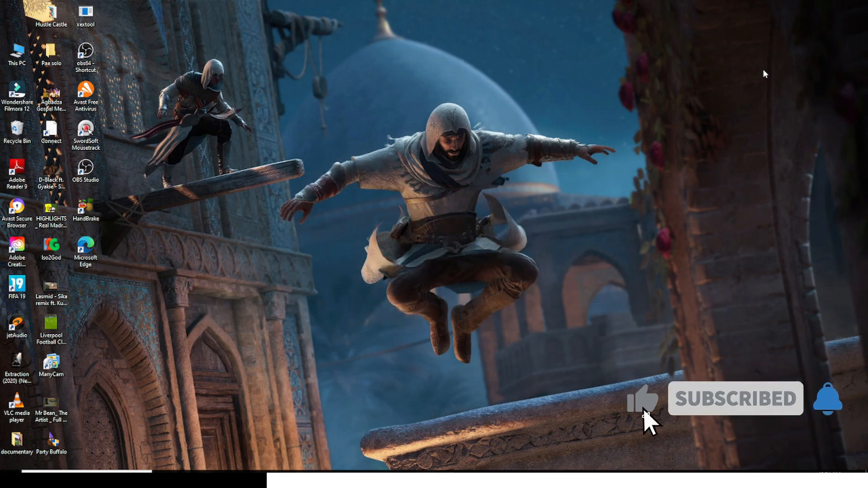
pyautogui.moveTo(805, 128)
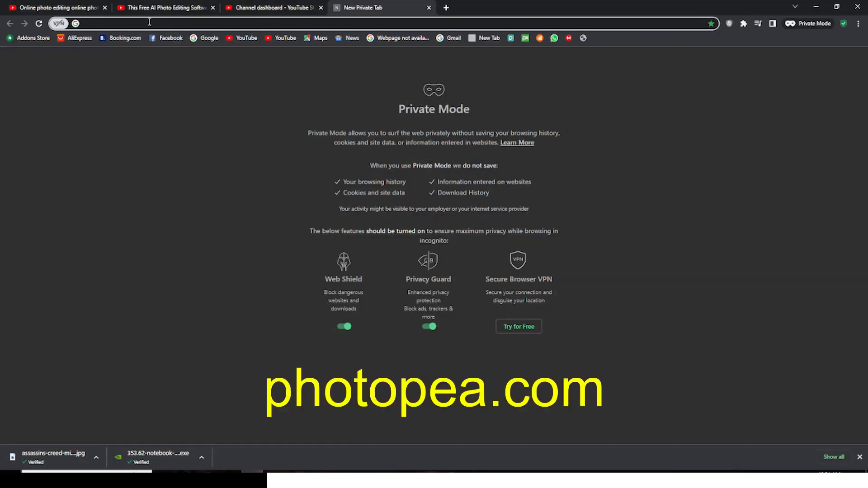
pyautogui.write('photopea.com')
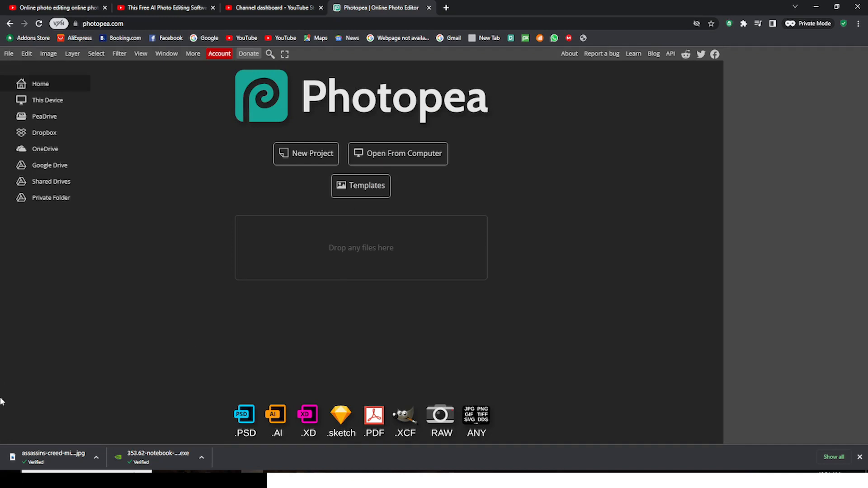
pyautogui.moveTo(257, 214)
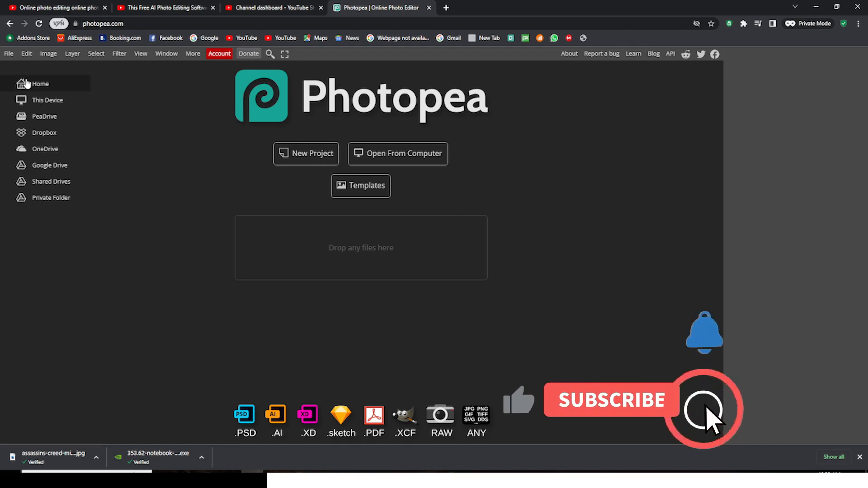
# Bring up the File menu to reach the Open command for the portrait image
pyautogui.click(8, 53)
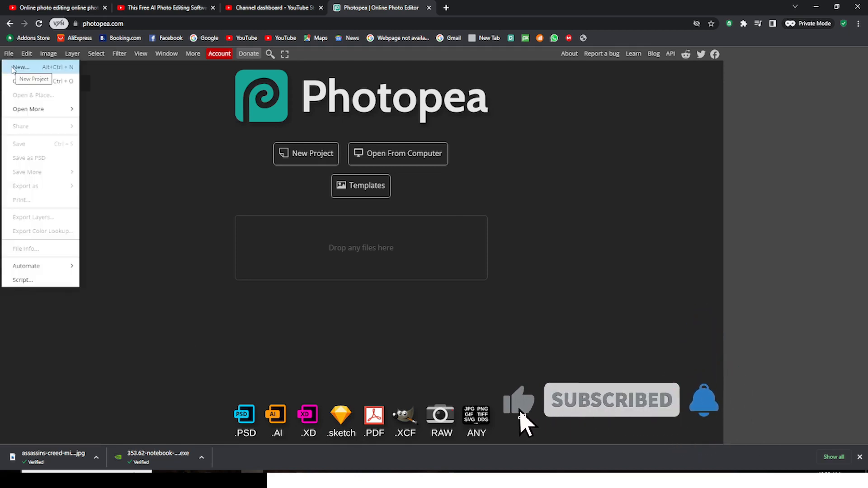
pyautogui.moveTo(22, 80)
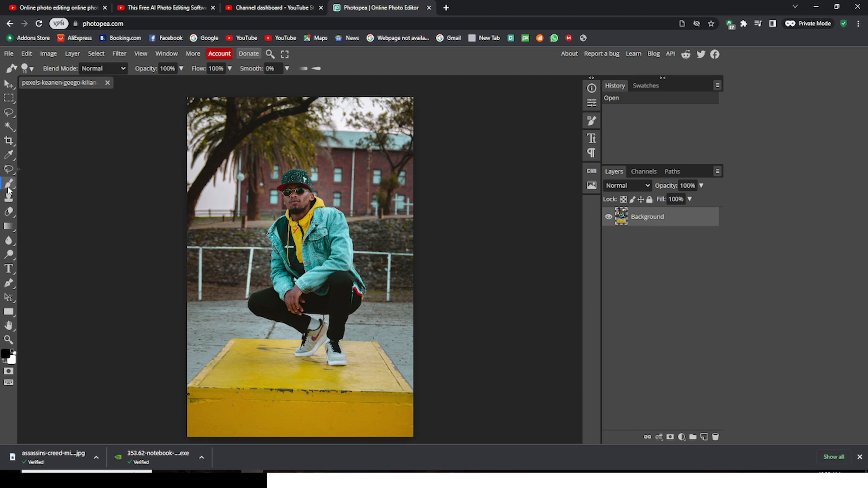
# Switch to the Move tool, check the side panels and return to the Layers list
pyautogui.click(8, 83)
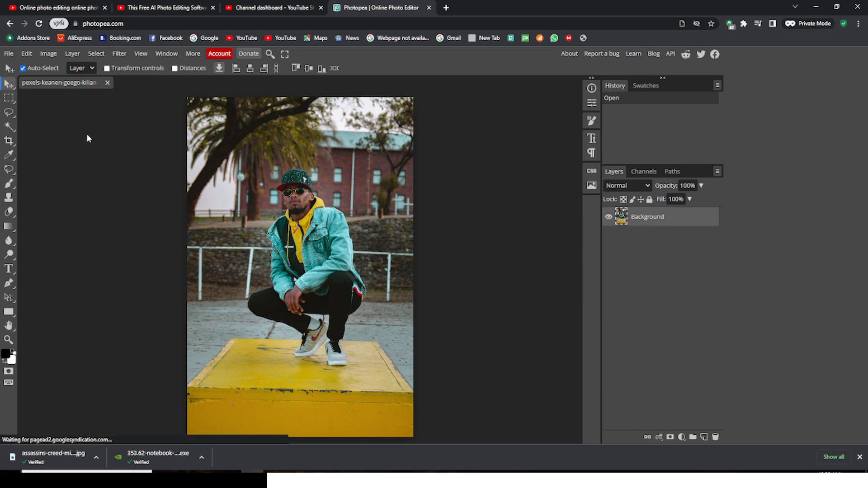
pyautogui.moveTo(88, 132)
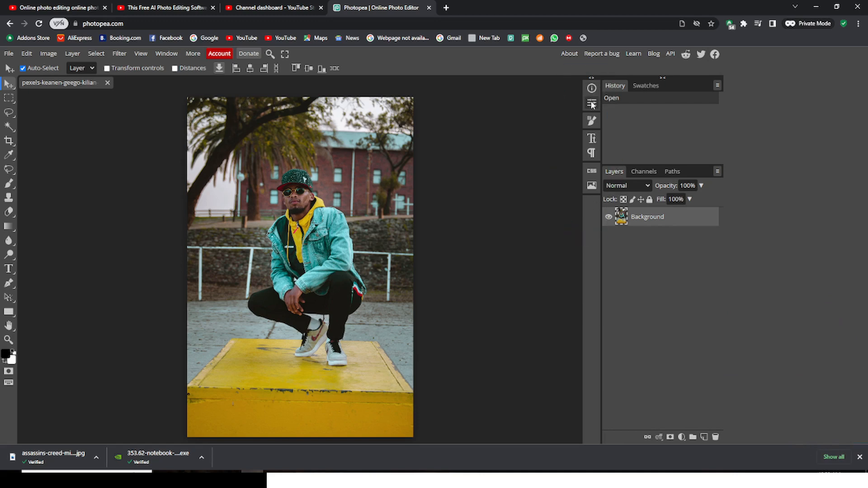
pyautogui.click(592, 120)
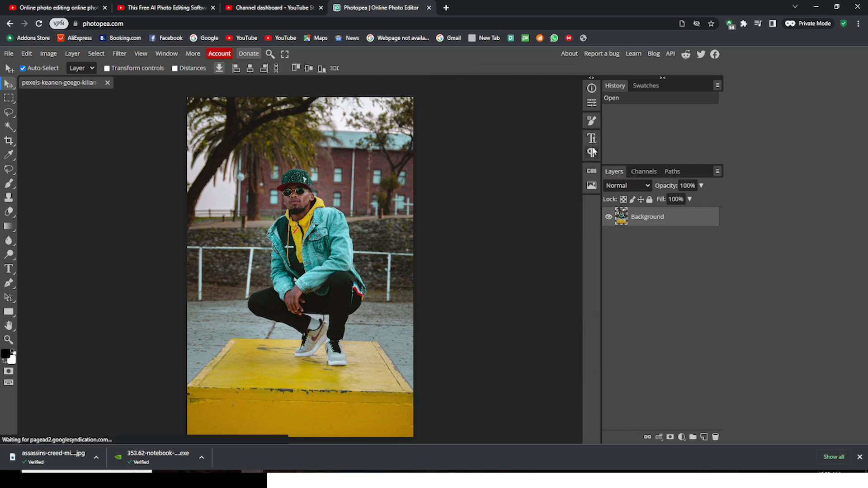
pyautogui.click(591, 185)
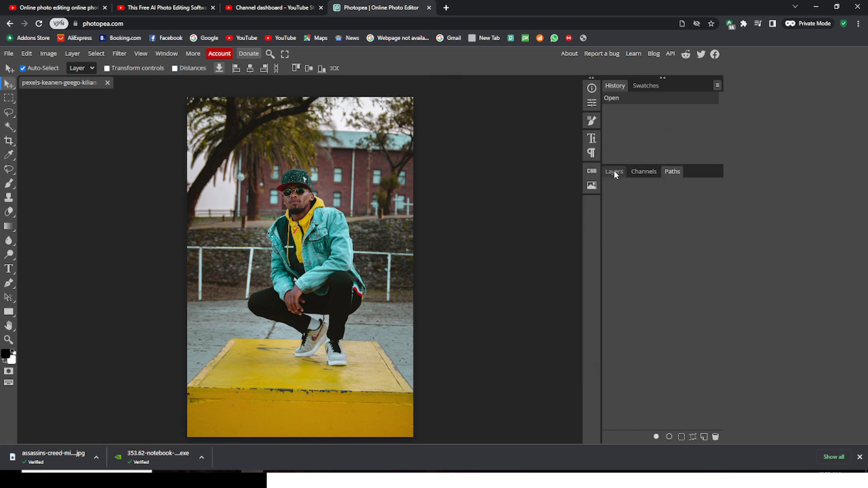
pyautogui.click(613, 174)
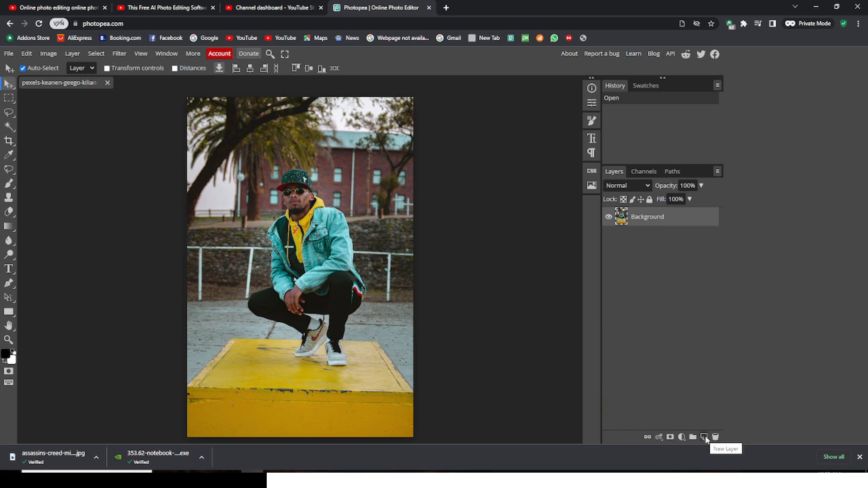
# Add an empty Layer 1 above Background and show the adjustment layer types
pyautogui.click(704, 437)
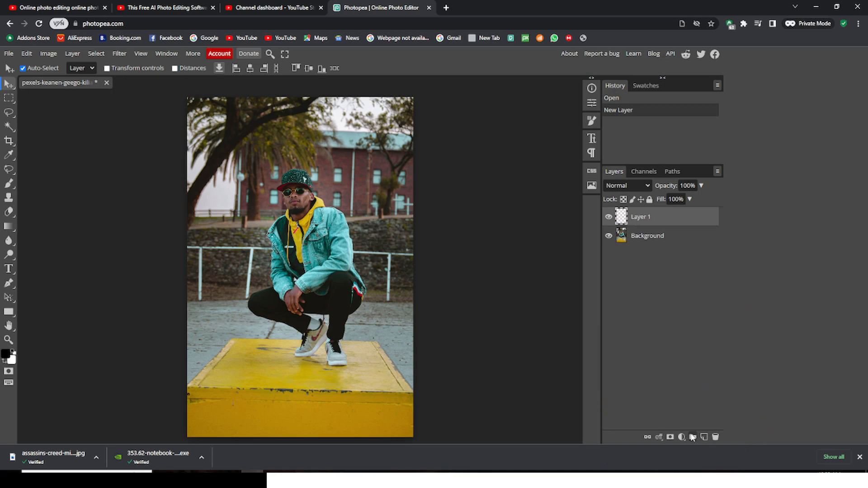
pyautogui.moveTo(681, 437)
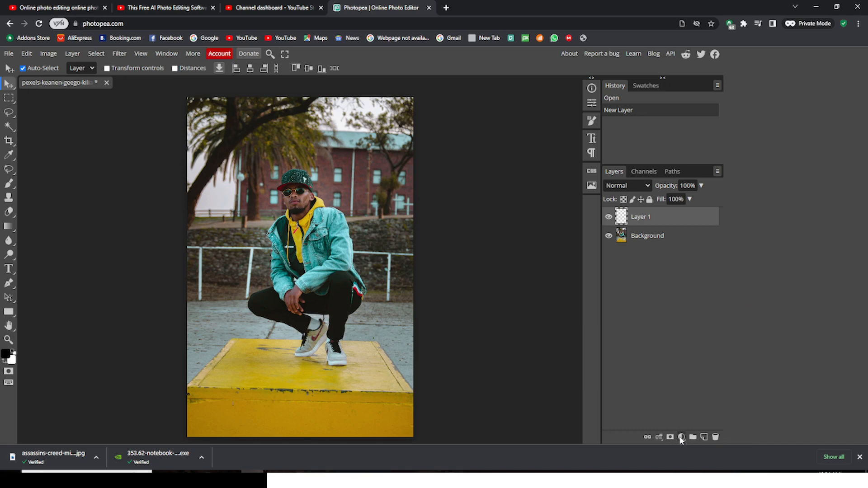
pyautogui.click(682, 437)
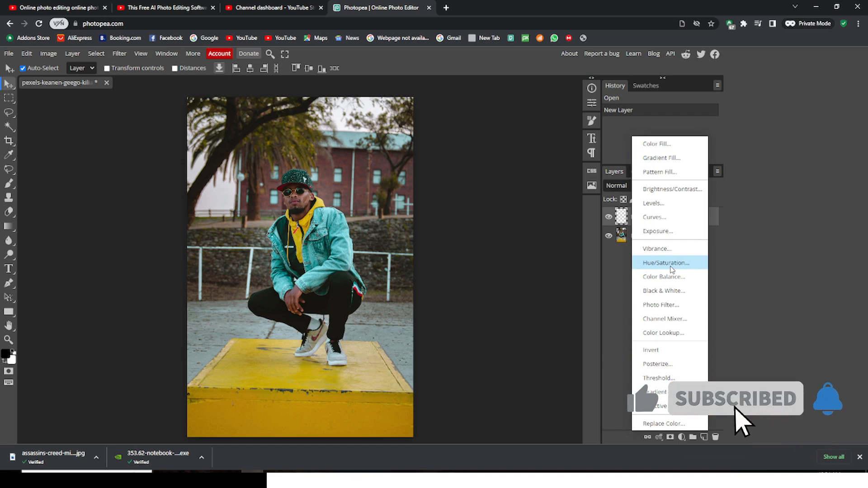
# Add a Hue/Saturation adjustment layer limited to the Yellow colour range
pyautogui.click(666, 262)
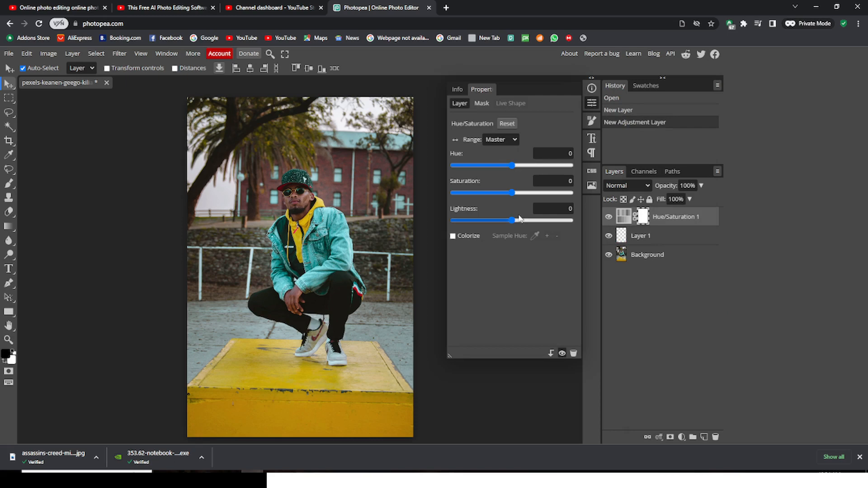
pyautogui.click(499, 140)
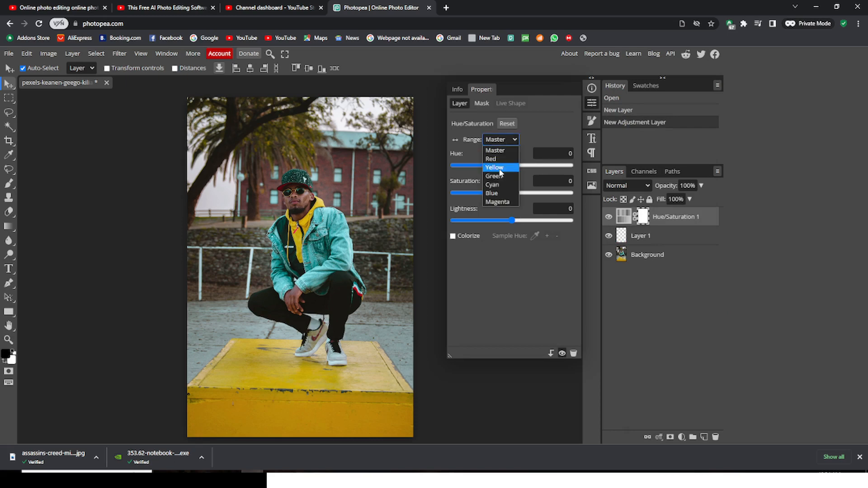
pyautogui.click(493, 167)
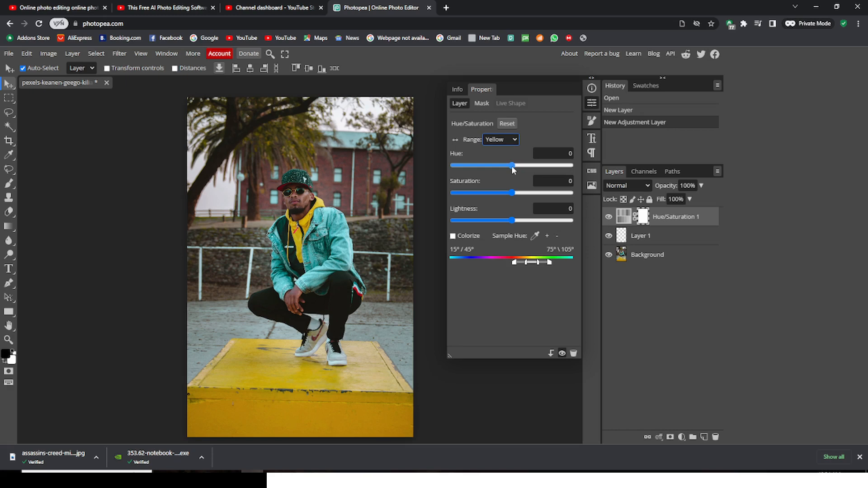
# Swing the yellow Hue slider until the box and hoodie turn red (about -44)
pyautogui.moveTo(509, 165); pyautogui.dragTo(533, 165)
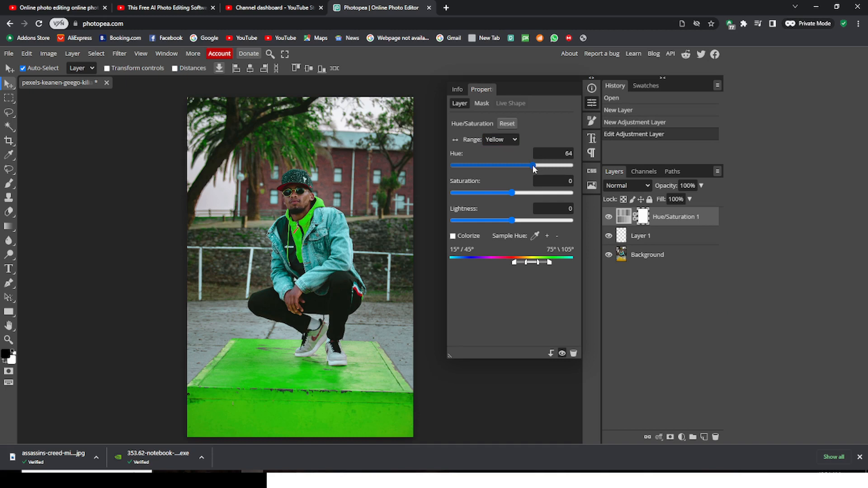
pyautogui.moveTo(533, 165); pyautogui.dragTo(552, 165)
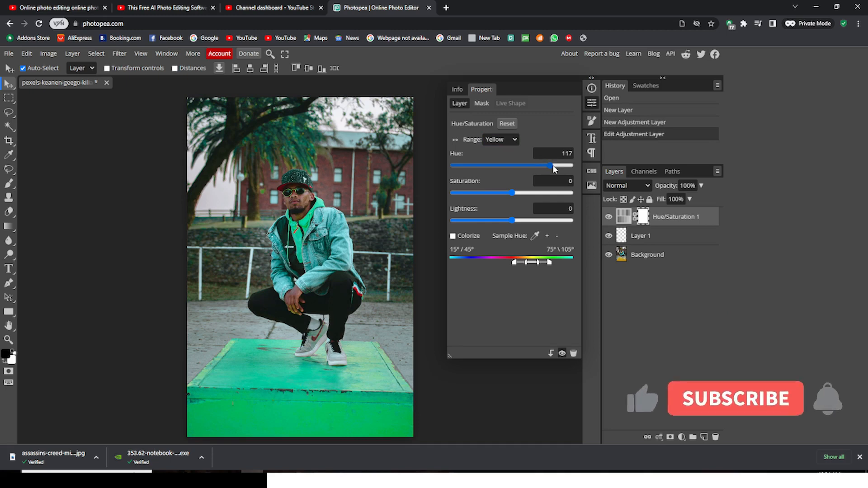
pyautogui.moveTo(550, 164); pyautogui.dragTo(571, 165)
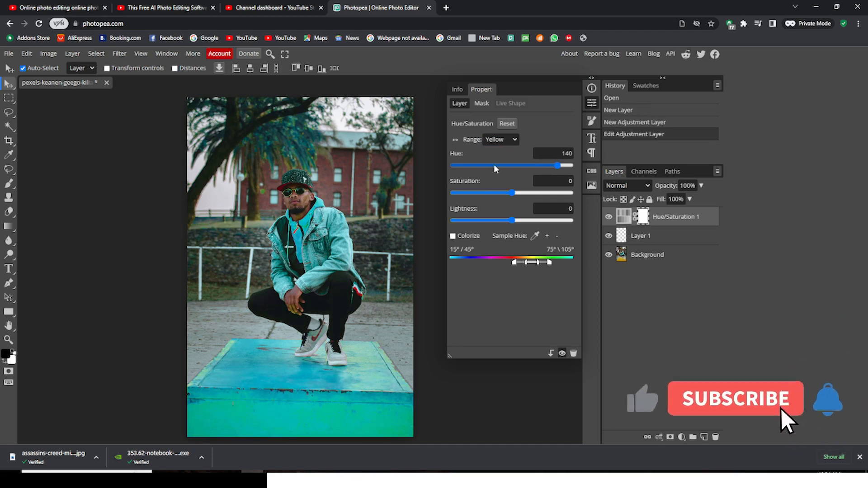
pyautogui.moveTo(569, 165); pyautogui.dragTo(499, 164)
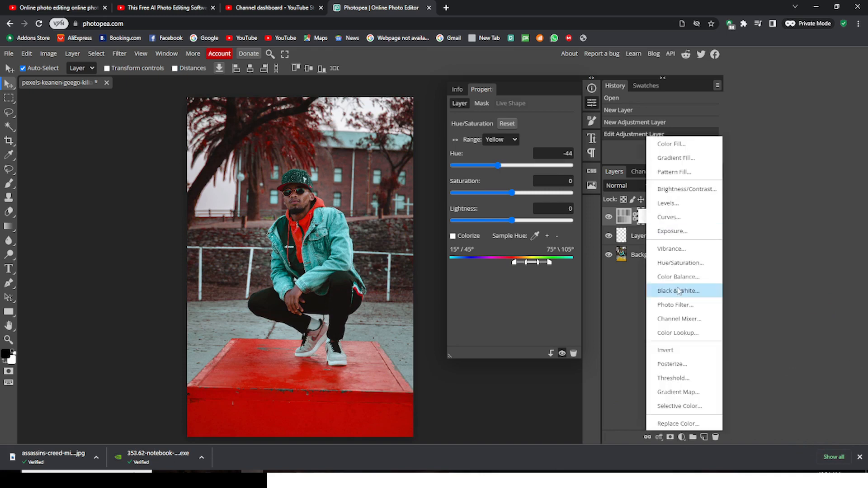
pyautogui.moveTo(668, 349)
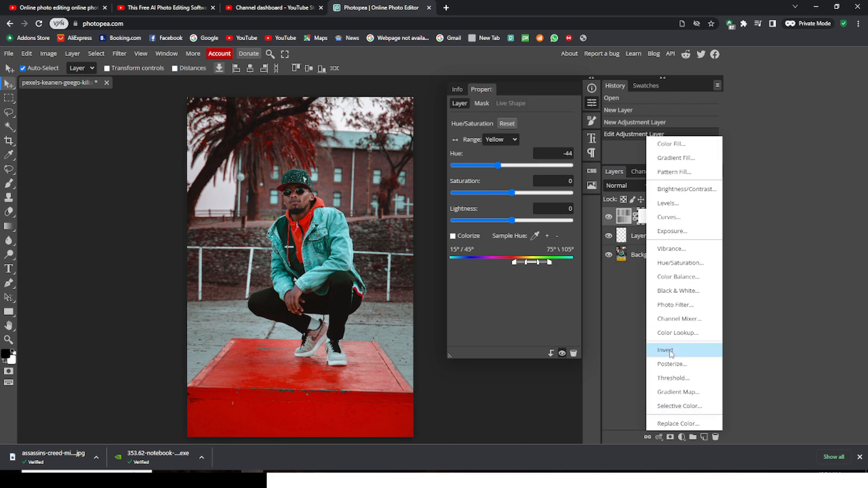
pyautogui.moveTo(674, 148)
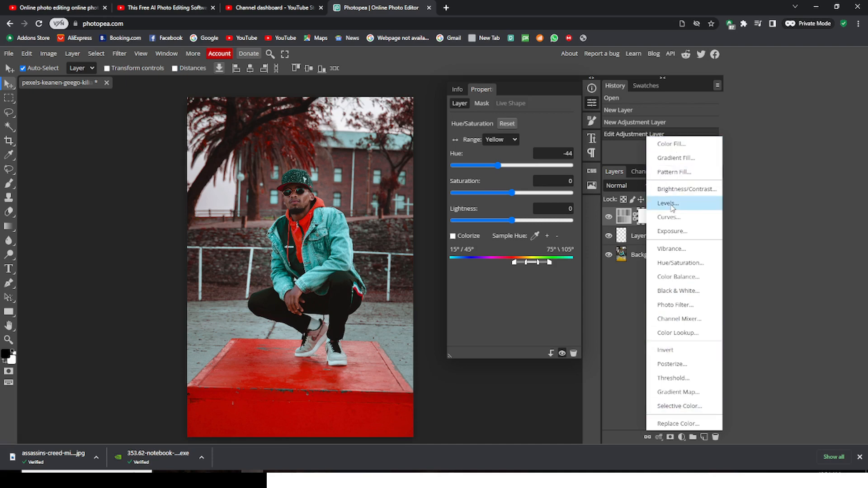
pyautogui.moveTo(670, 248)
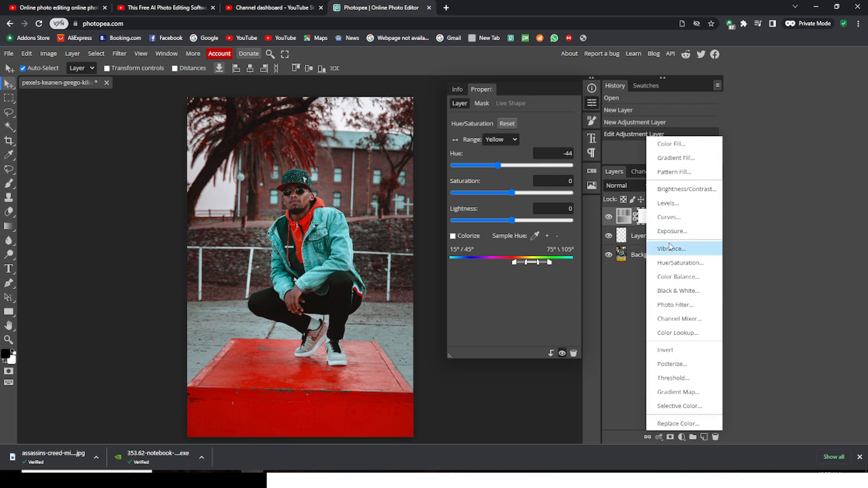
pyautogui.moveTo(677, 391)
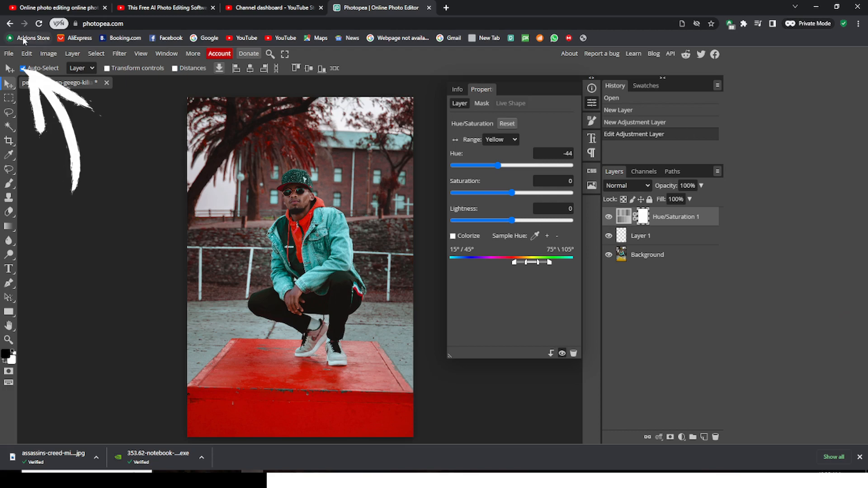
# Show the File menu's Export as formats: PNG, JPG, SVG, GIF, MP4, PDF
pyautogui.click(8, 54)
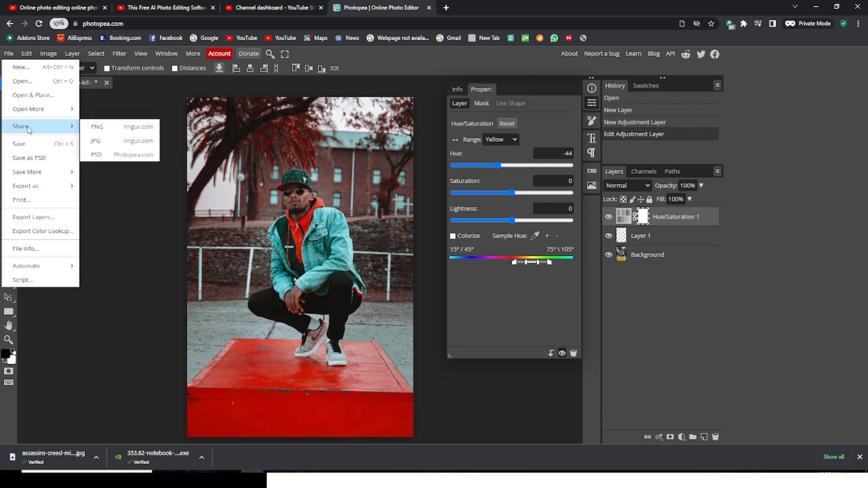
pyautogui.moveTo(28, 157)
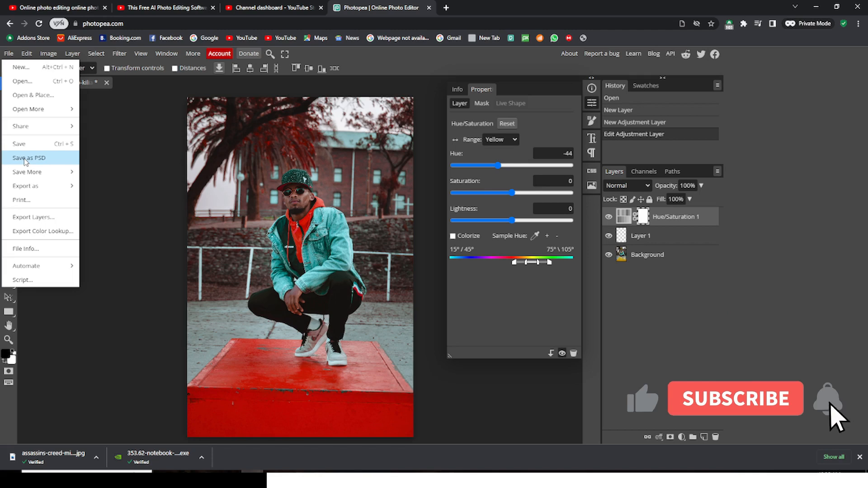
pyautogui.click(735, 398)
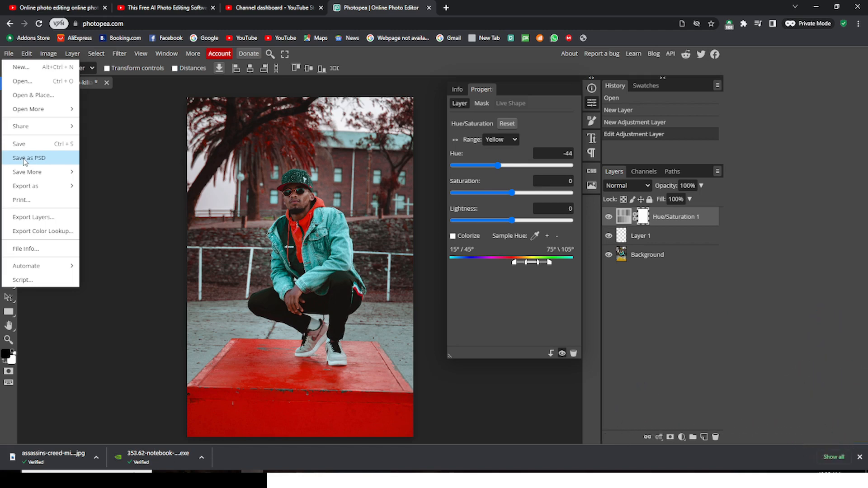
pyautogui.moveTo(26, 171)
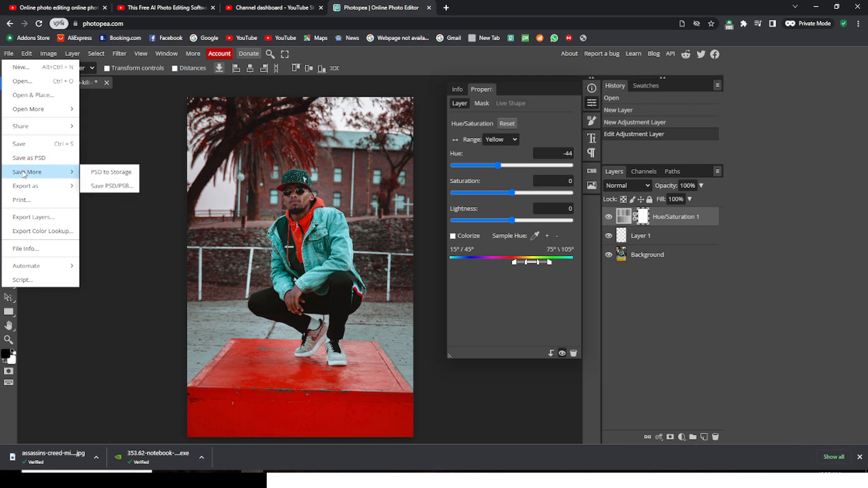
pyautogui.moveTo(25, 185)
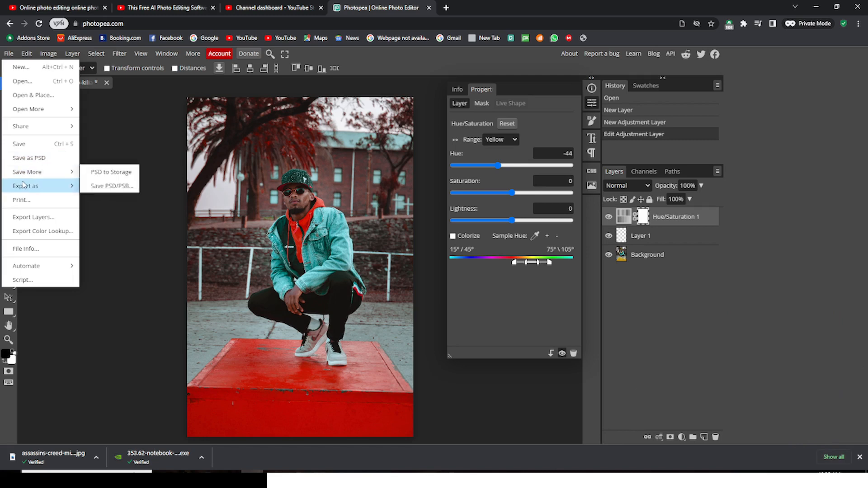
pyautogui.moveTo(25, 185)
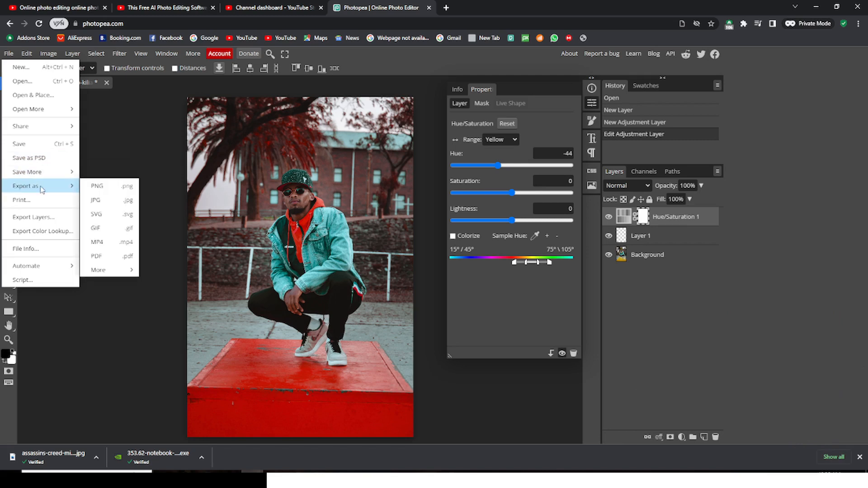
pyautogui.moveTo(97, 186)
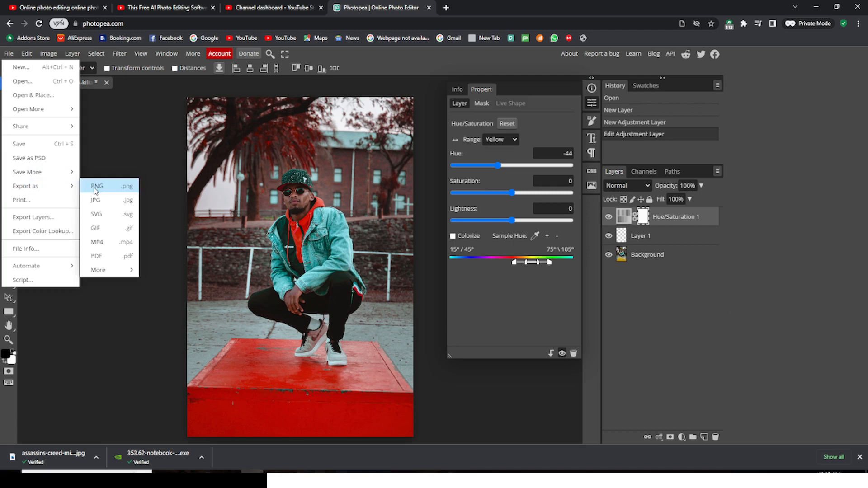
pyautogui.moveTo(95, 228)
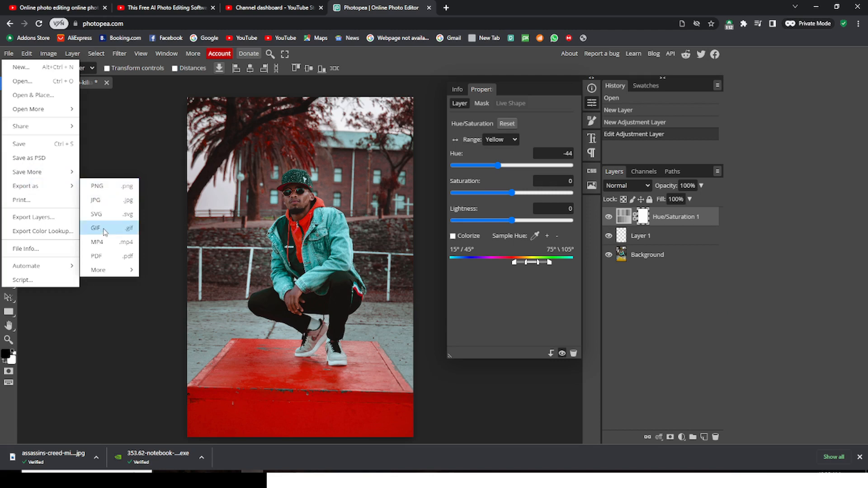